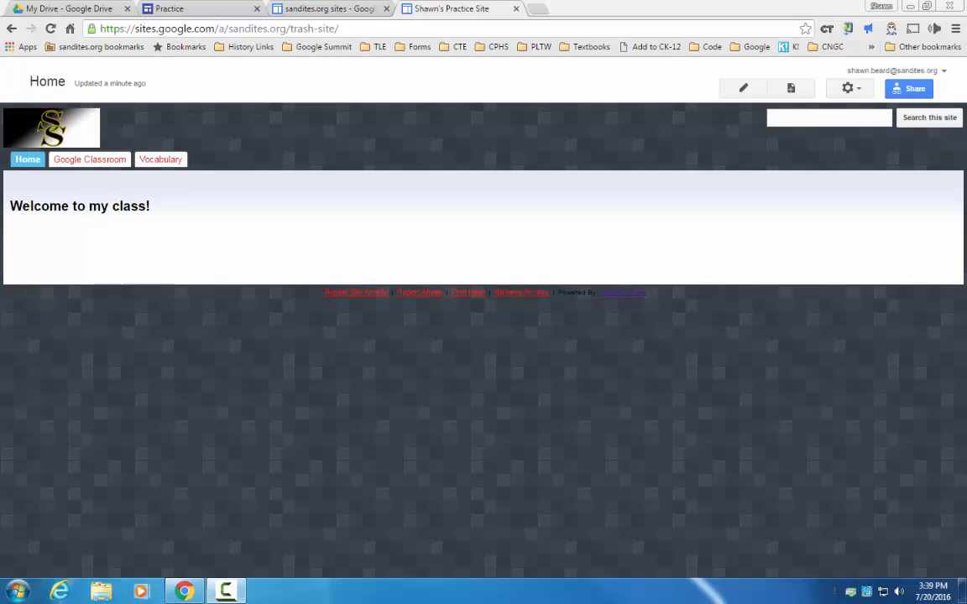
pyautogui.moveTo(692, 309)
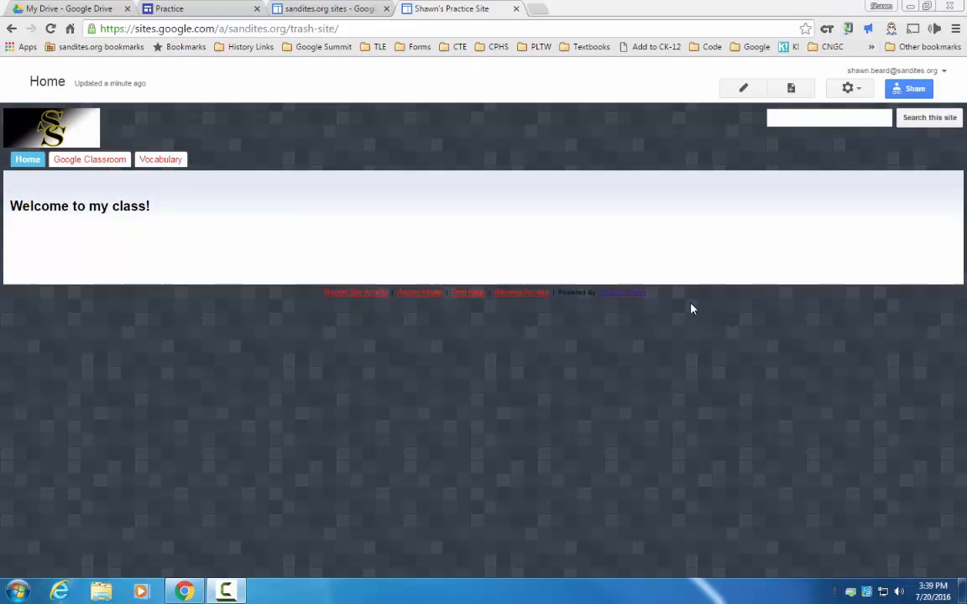
pyautogui.moveTo(193, 218)
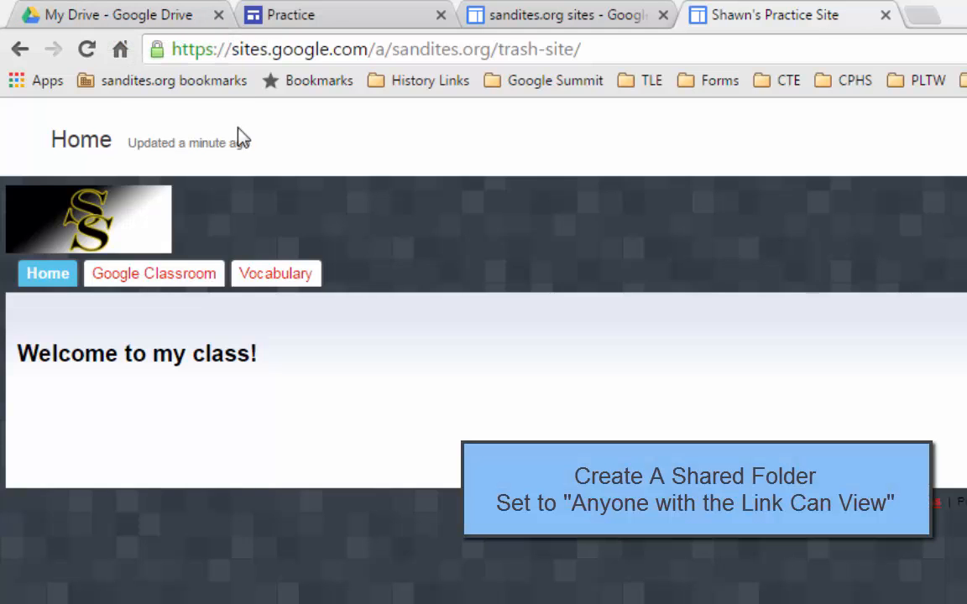
pyautogui.moveTo(164, 20)
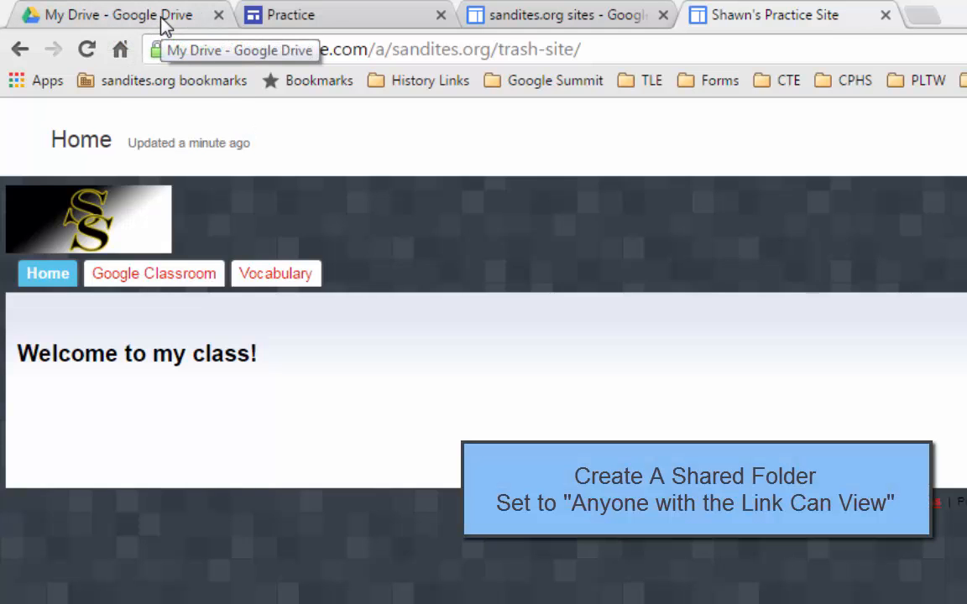
# - Select the TechSmith folder in My Drive and show its context menu
pyautogui.click(109, 15)
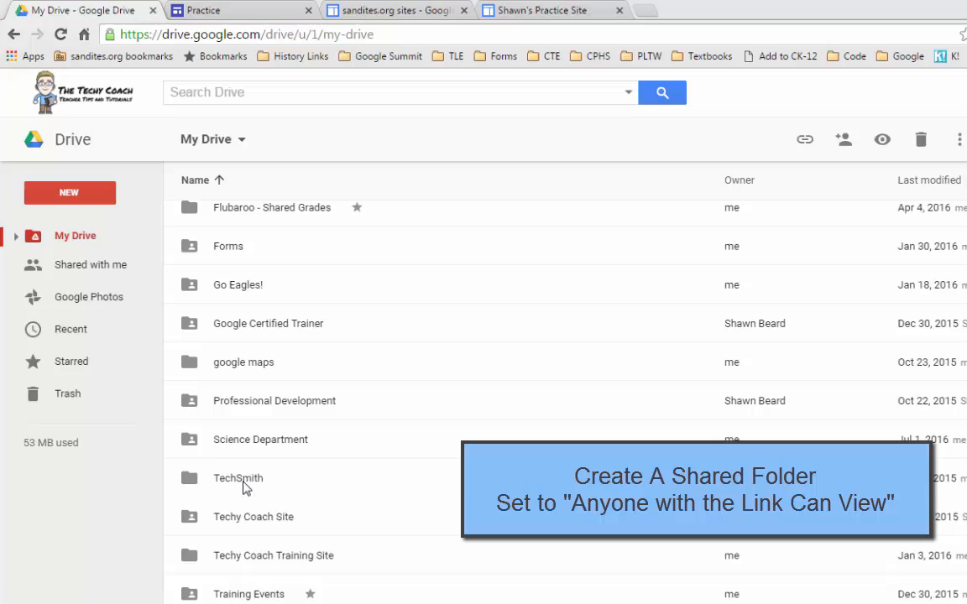
pyautogui.click(238, 477)
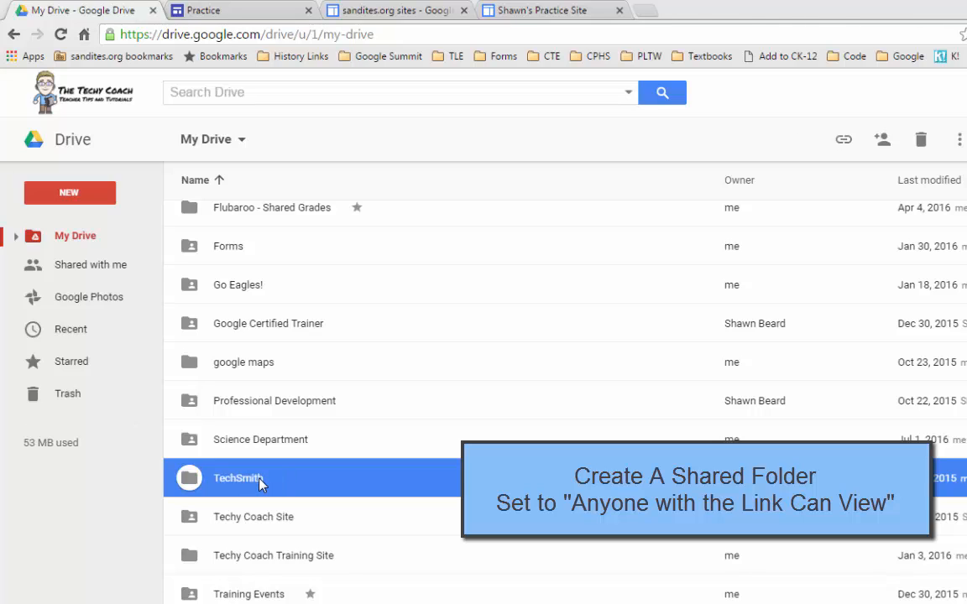
pyautogui.rightClick(238, 477)
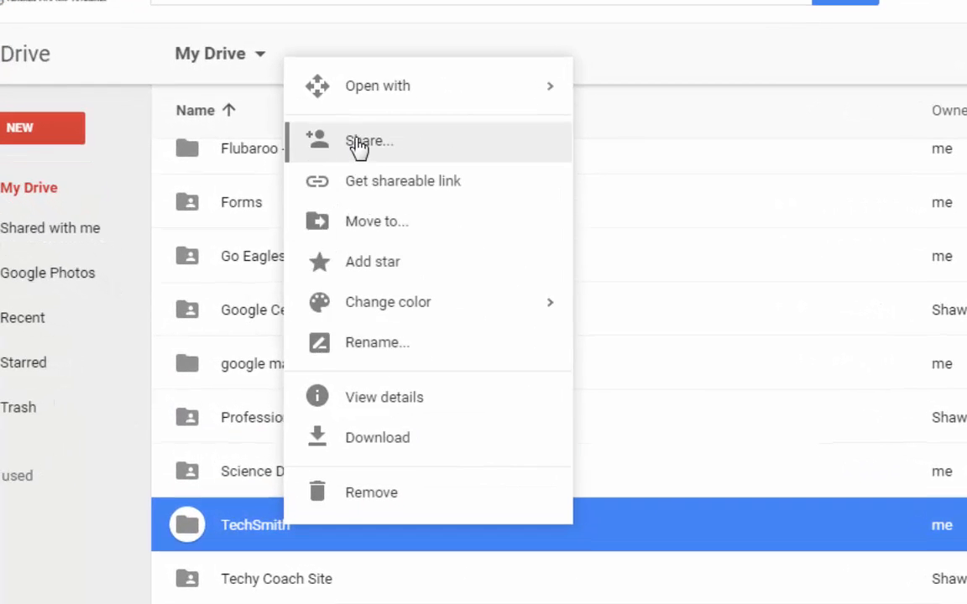
# - Share the TechSmith folder as 'On - Anyone with the link can view' via Advanced sharing
pyautogui.click(369, 141)
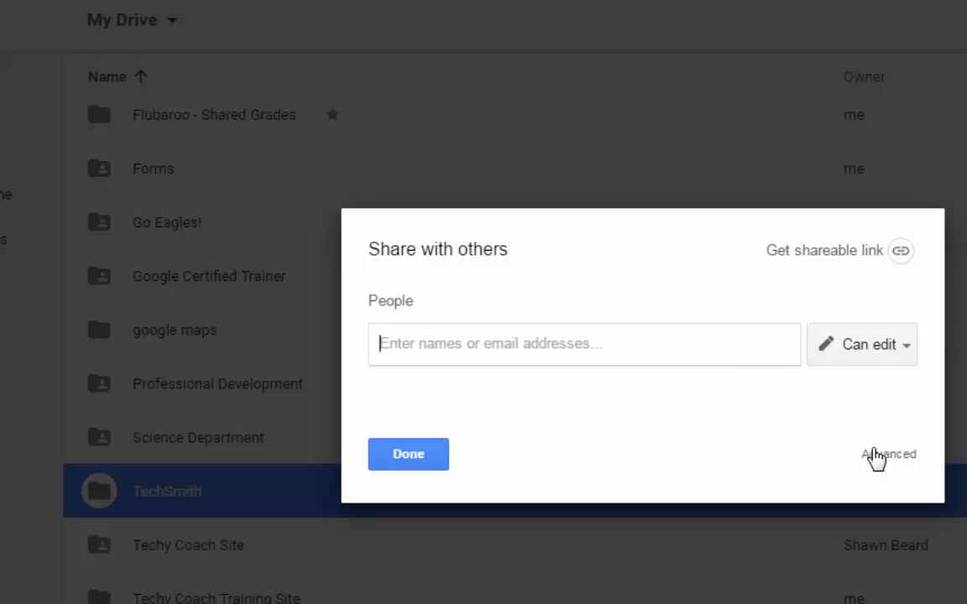
pyautogui.click(888, 454)
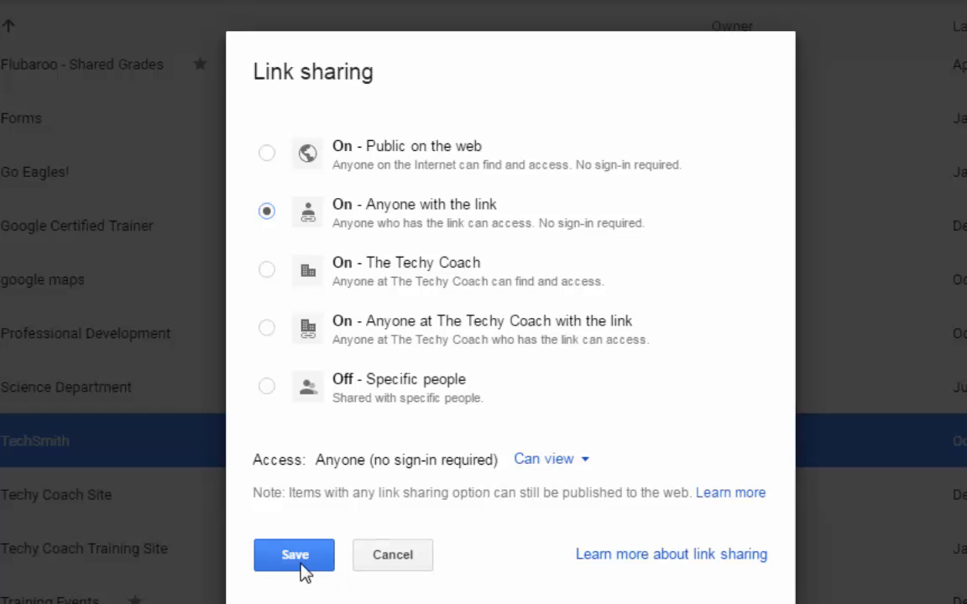
pyautogui.click(294, 554)
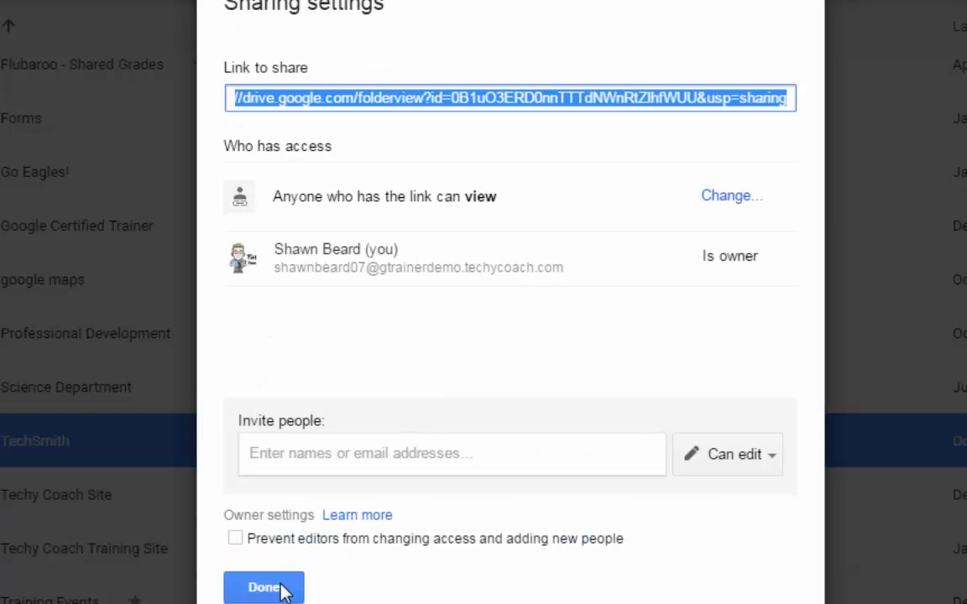
pyautogui.click(264, 587)
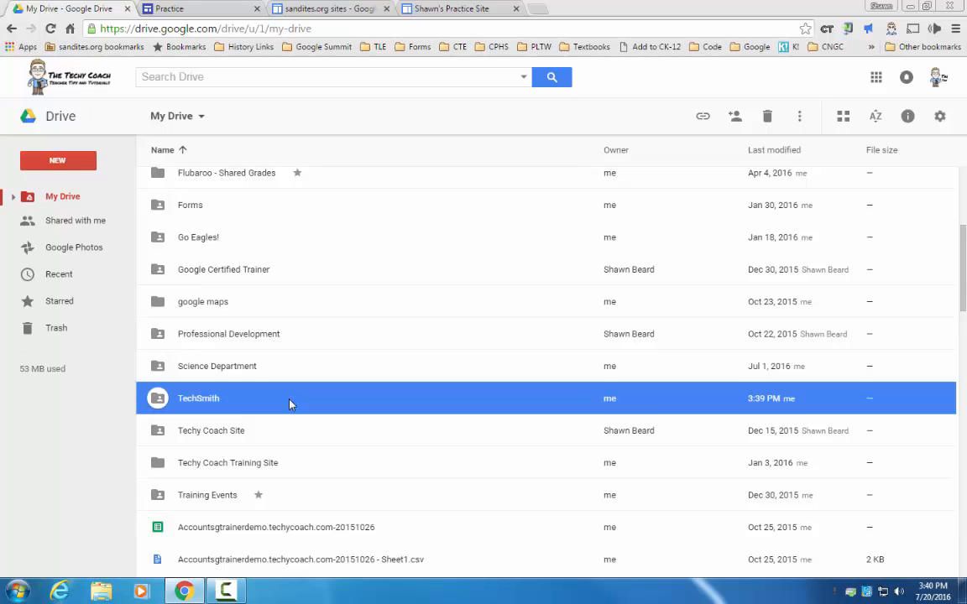
pyautogui.moveTo(289, 407)
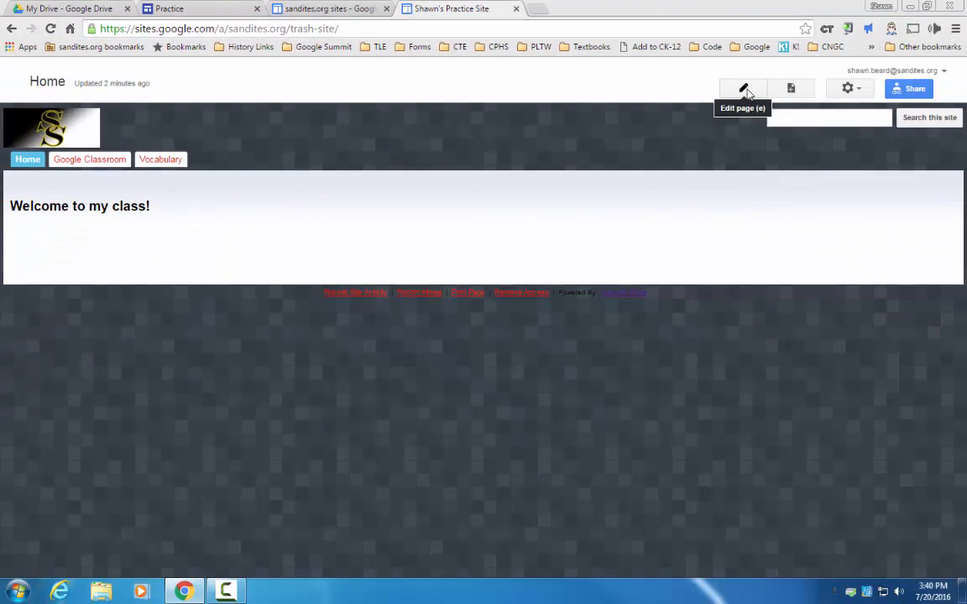
# - Edit the classic Home page and show the Insert menu's Drive submenu
pyautogui.click(742, 88)
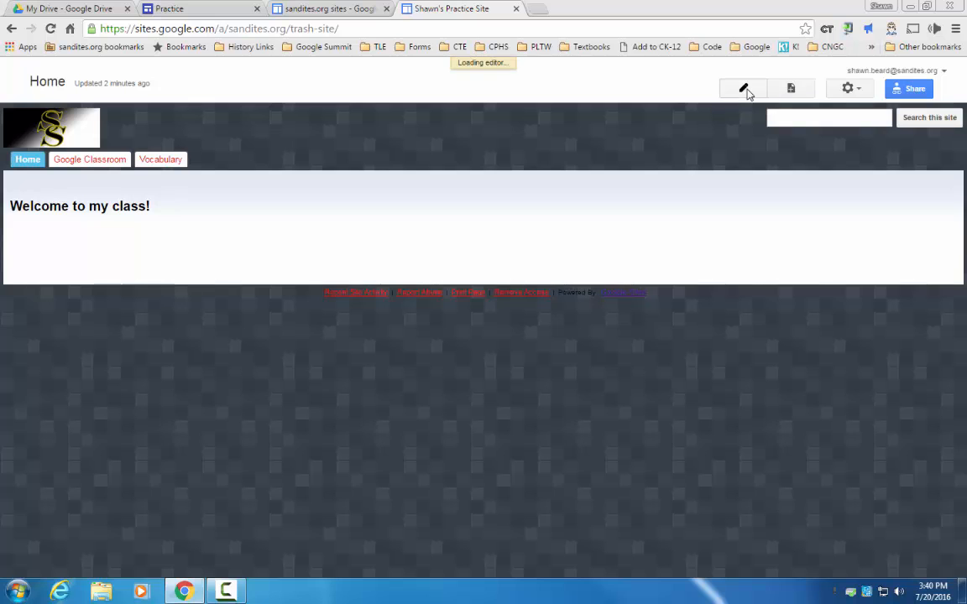
pyautogui.click(742, 87)
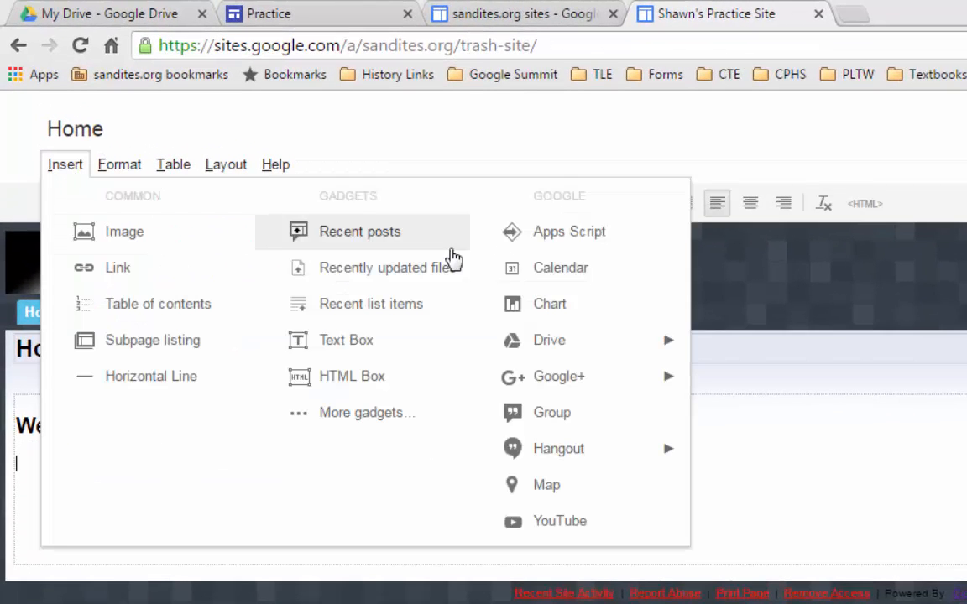
pyautogui.moveTo(550, 275)
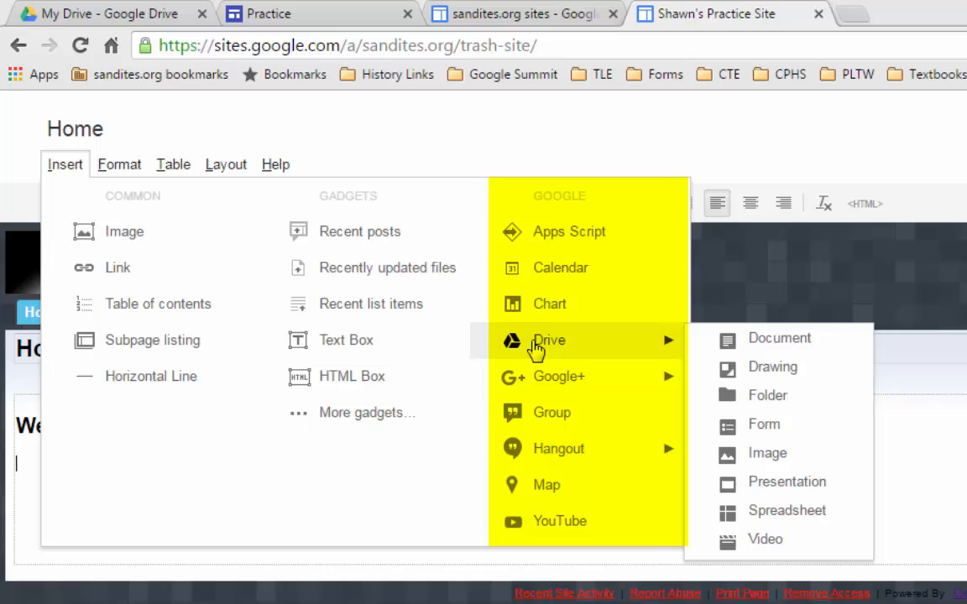
pyautogui.moveTo(765, 396)
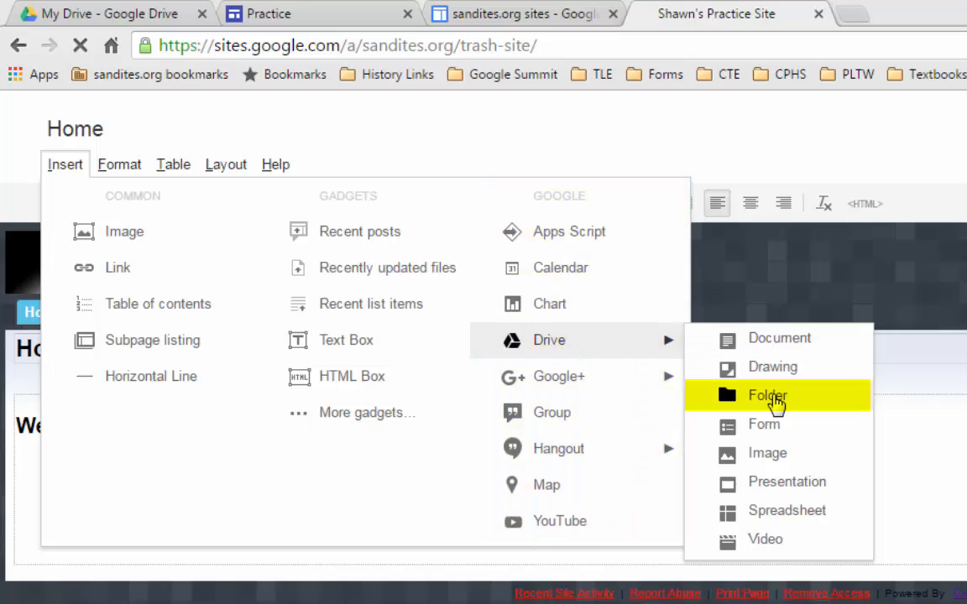
# - Choose Insert Drive Folder, search 'techsmith' and select the TechSmith folder
pyautogui.click(765, 396)
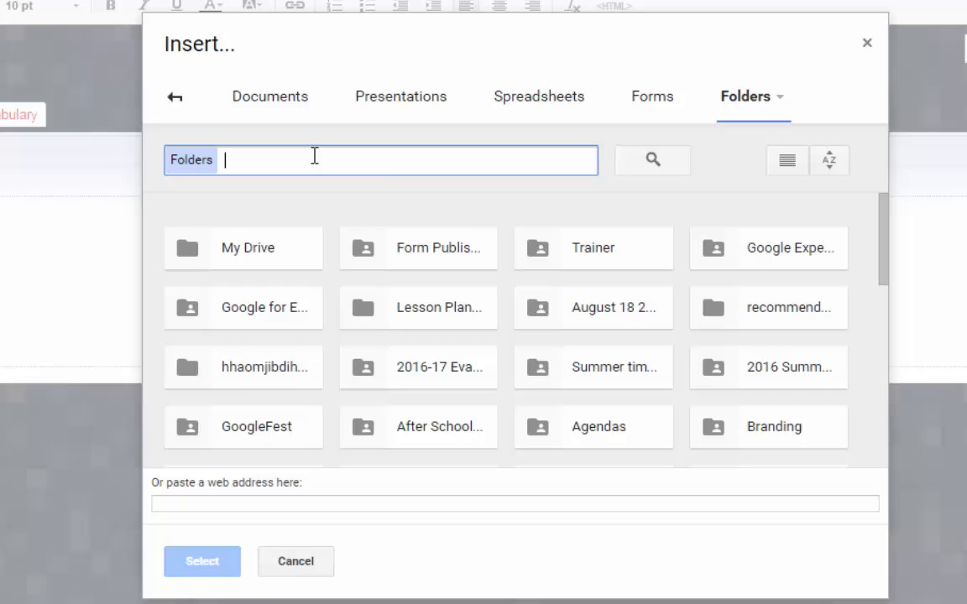
pyautogui.write('techsmith')
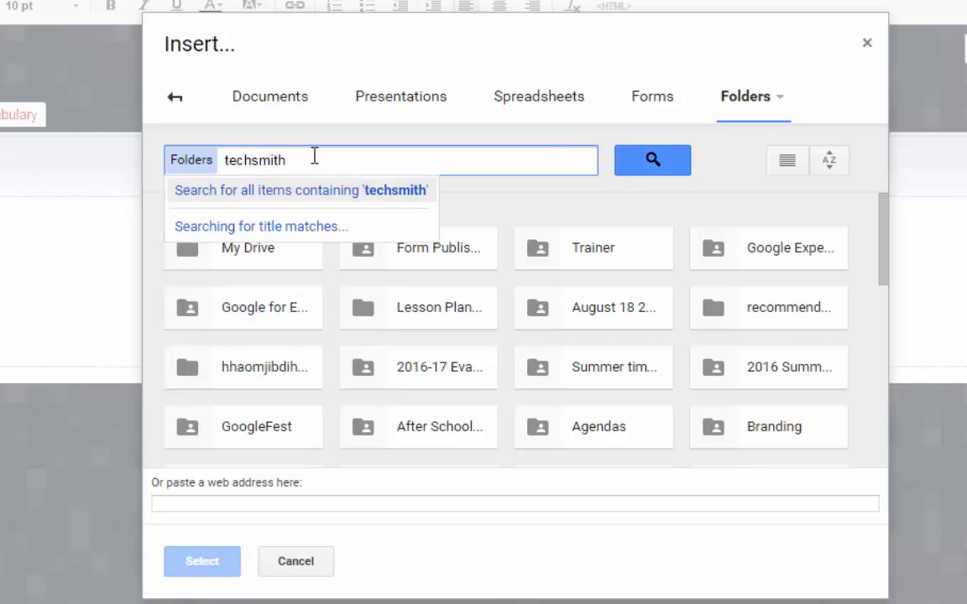
pyautogui.click(651, 160)
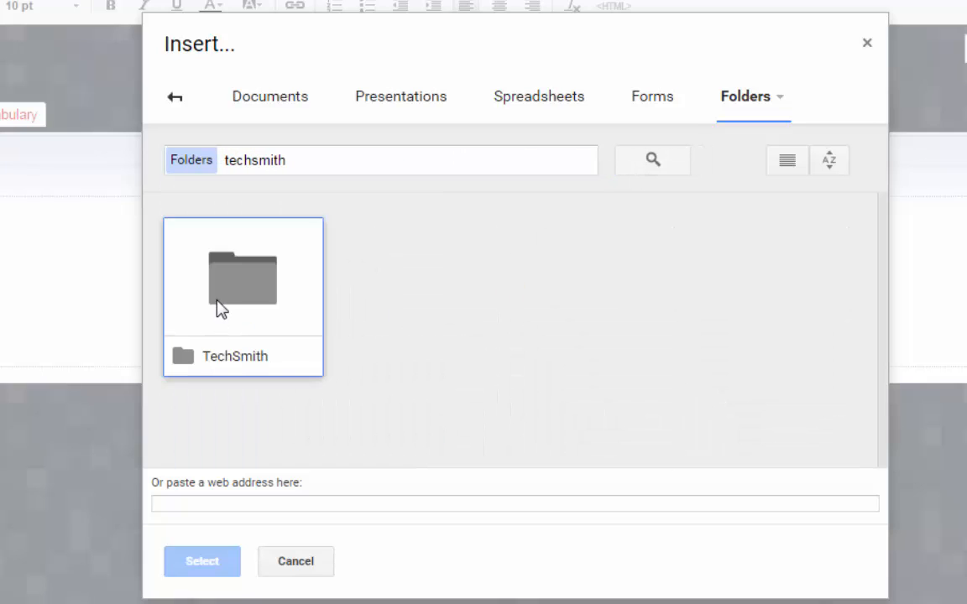
pyautogui.click(241, 356)
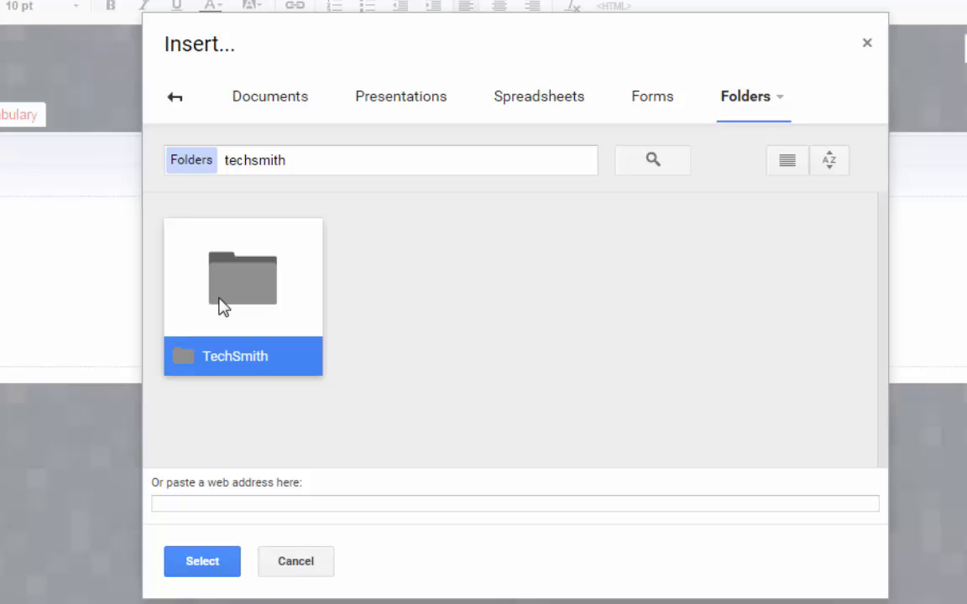
pyautogui.moveTo(226, 304)
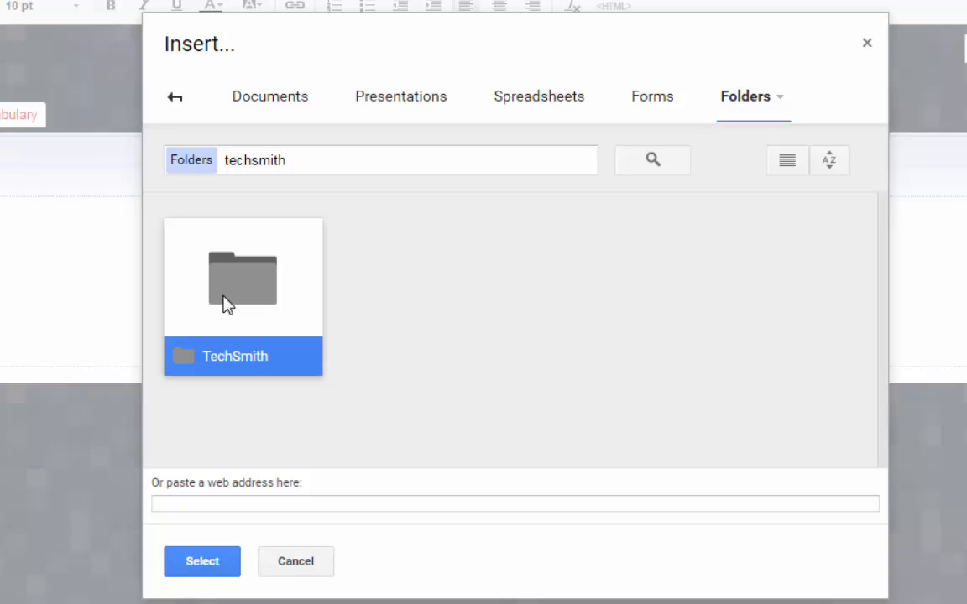
pyautogui.click(201, 561)
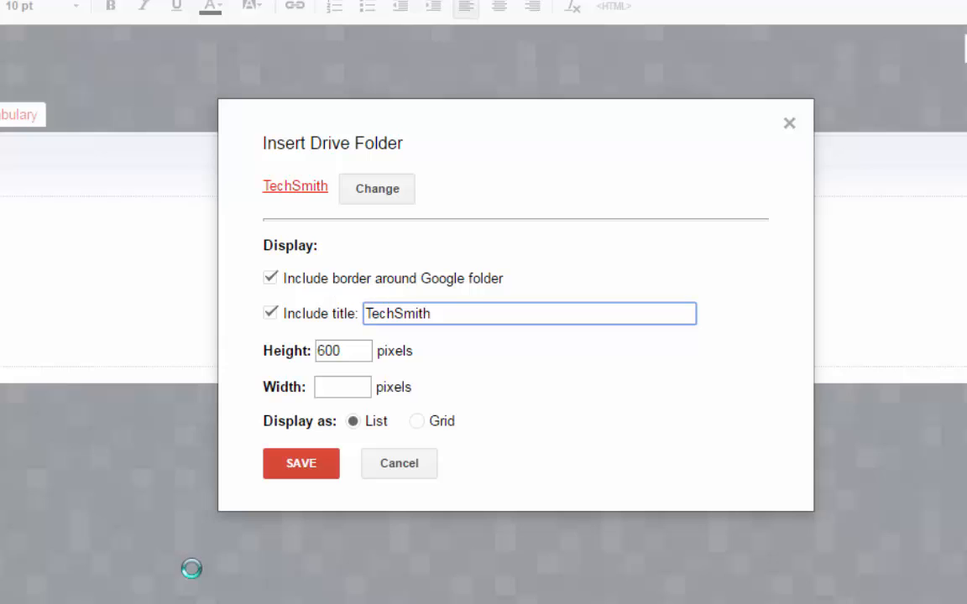
# - Embed the folder at 800 by 800 with Display as Grid and save the gadget
pyautogui.click(342, 386)
pyautogui.write('800')
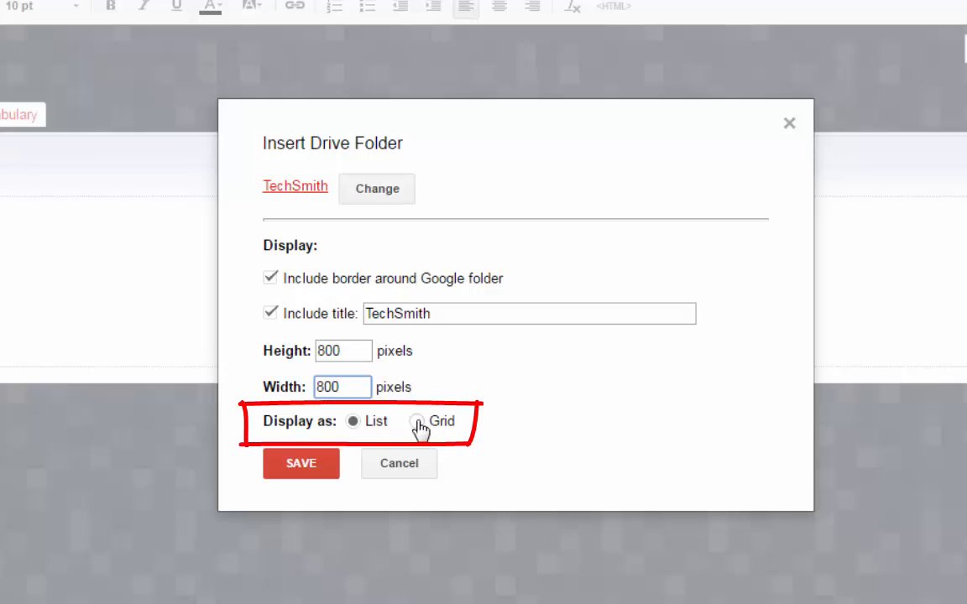
pyautogui.click(416, 421)
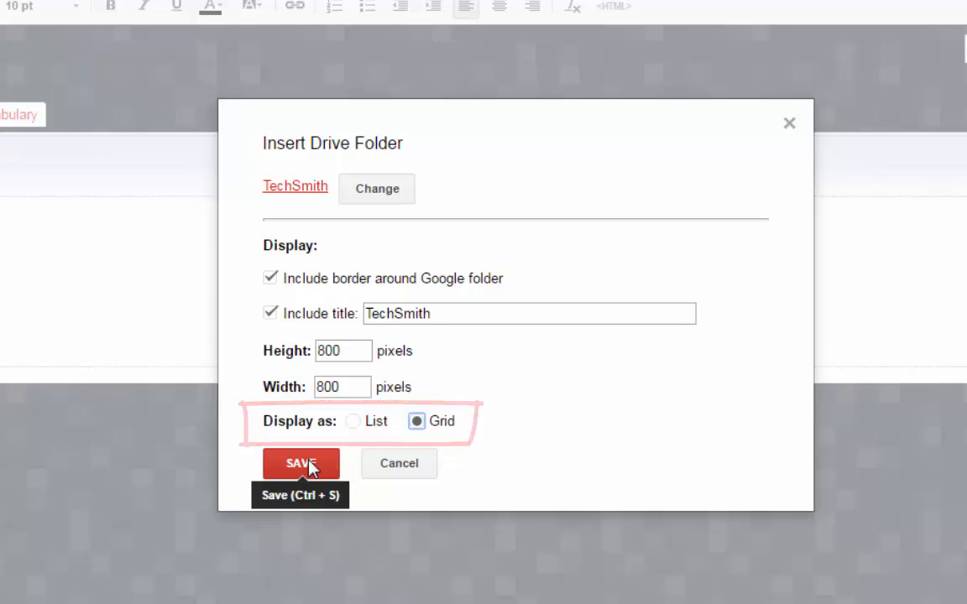
pyautogui.click(299, 463)
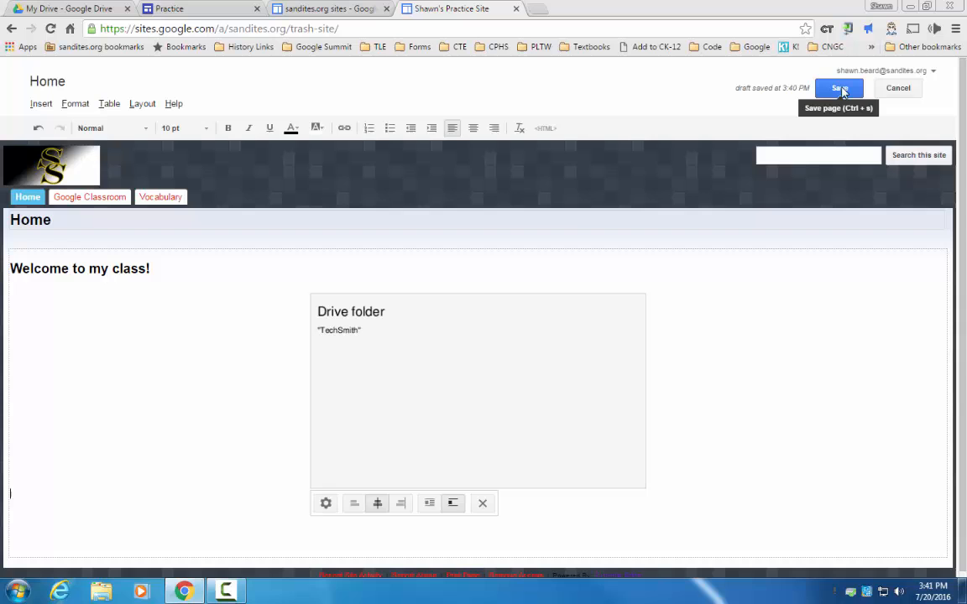
# - Save the Home page and scroll through the embedded TechSmith thumbnail gallery
pyautogui.click(839, 87)
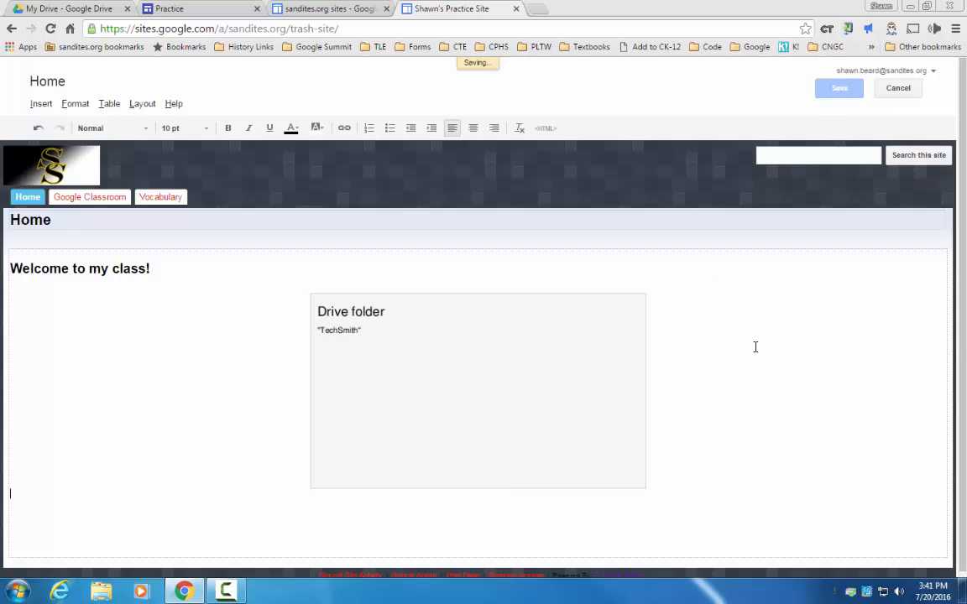
pyautogui.click(839, 87)
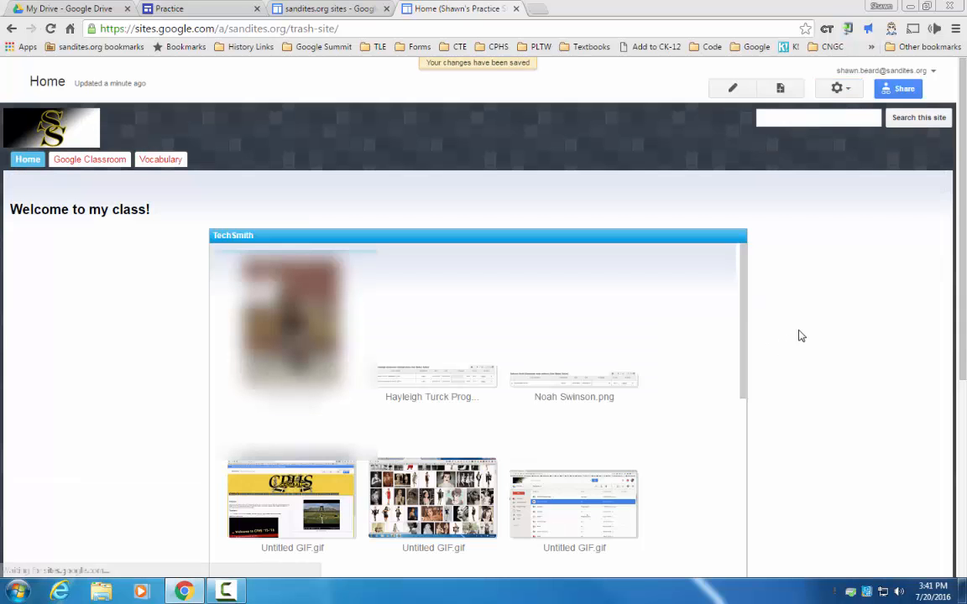
pyautogui.scroll(-3)
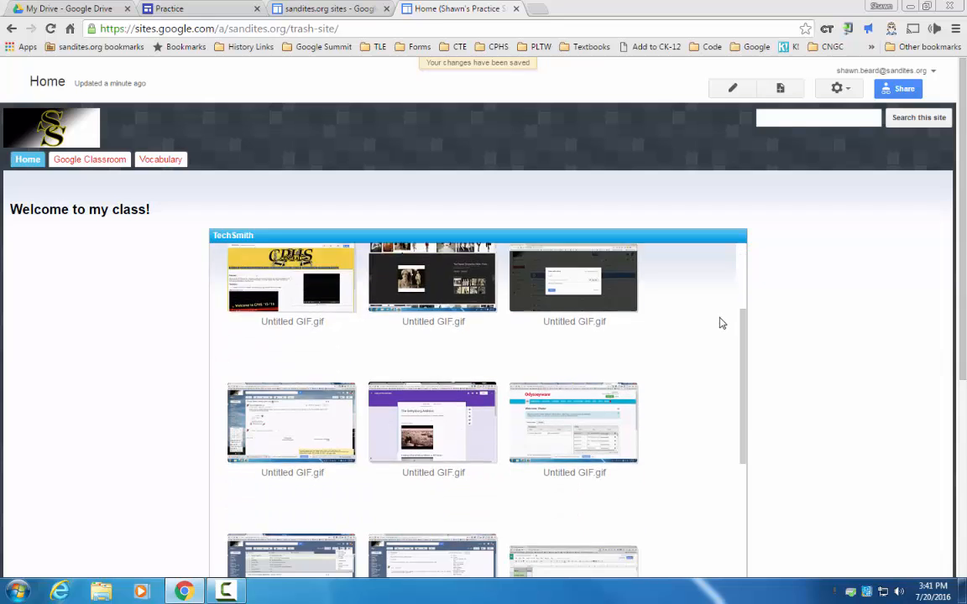
pyautogui.scroll(-3)
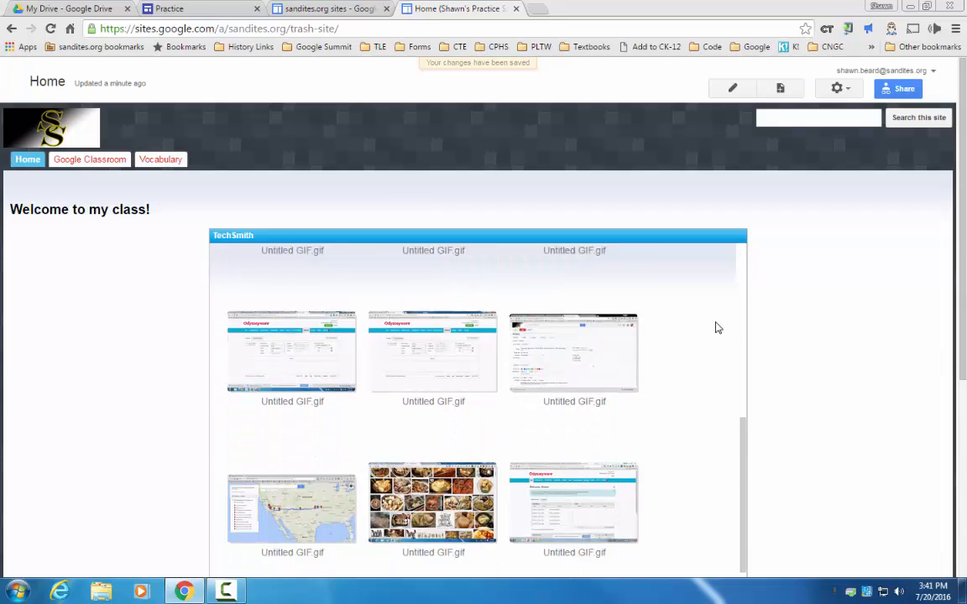
pyautogui.scroll(-3)
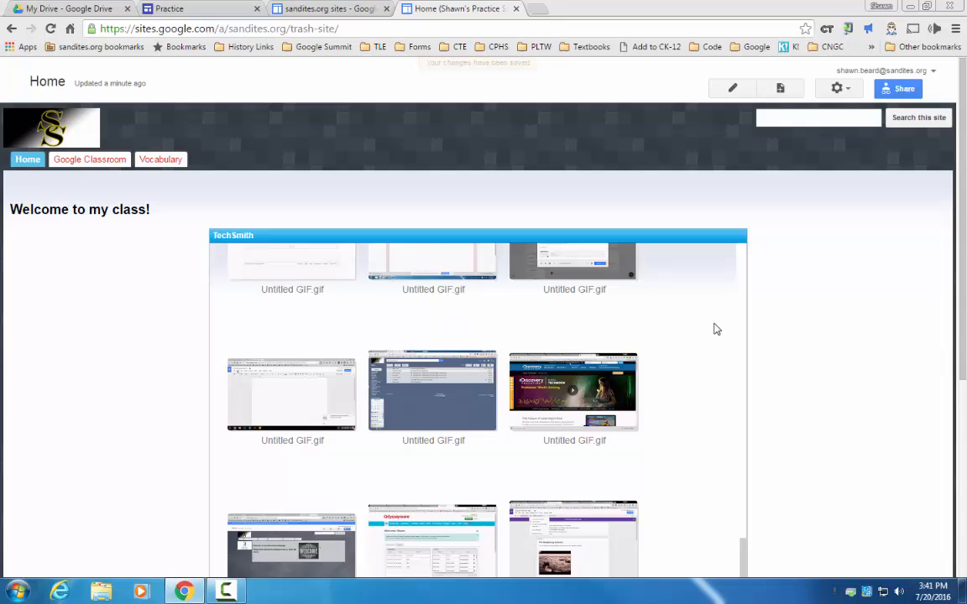
pyautogui.scroll(-3)
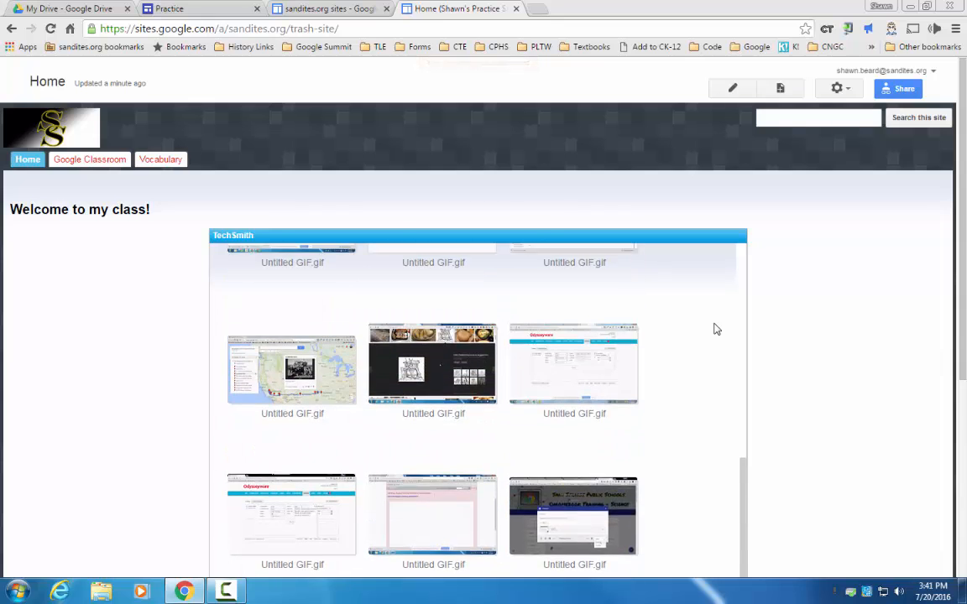
pyautogui.scroll(3)
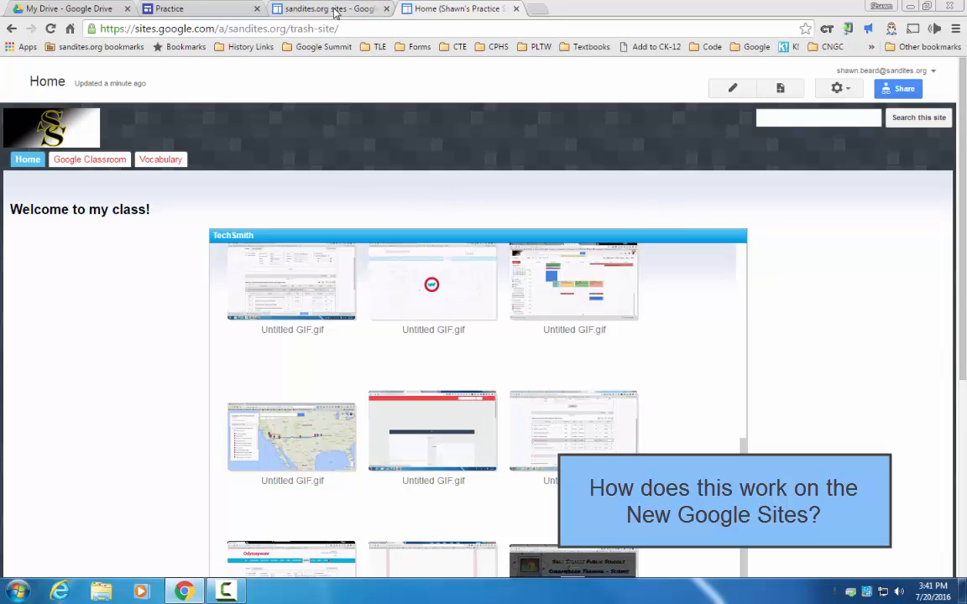
# - In the Practice site editor, select the Tech Coach promo video and delete it
pyautogui.click(201, 8)
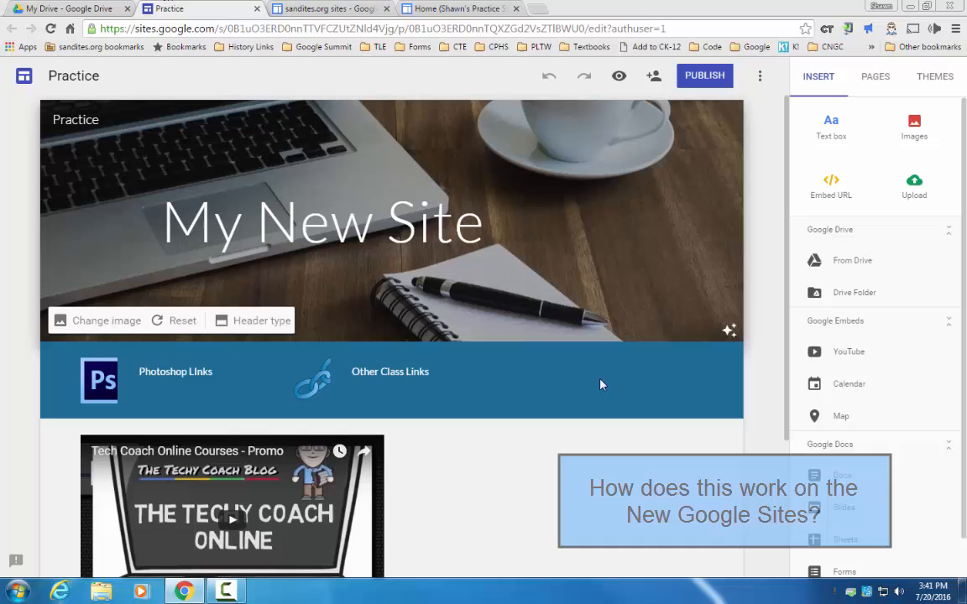
pyautogui.scroll(-3)
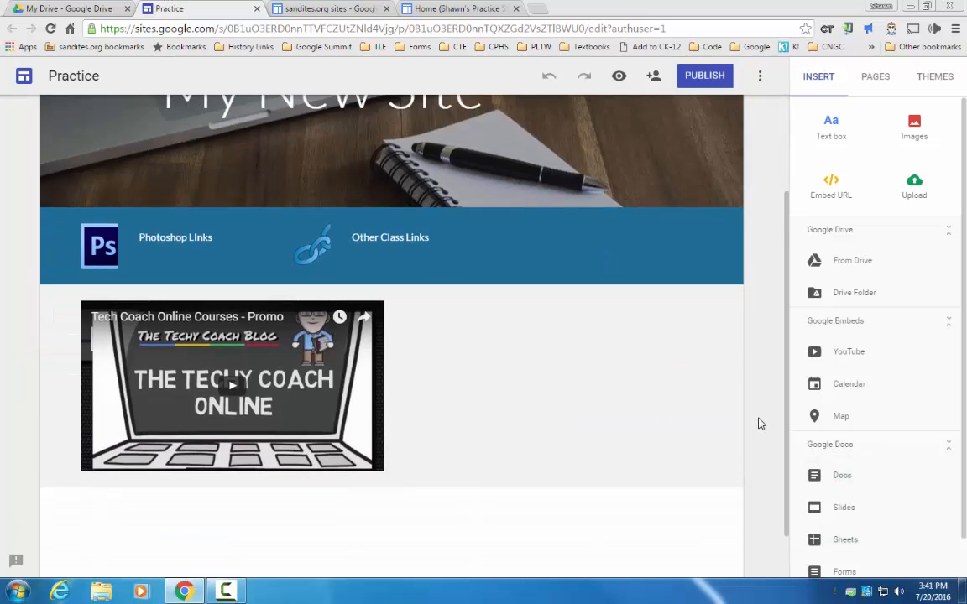
pyautogui.scroll(3)
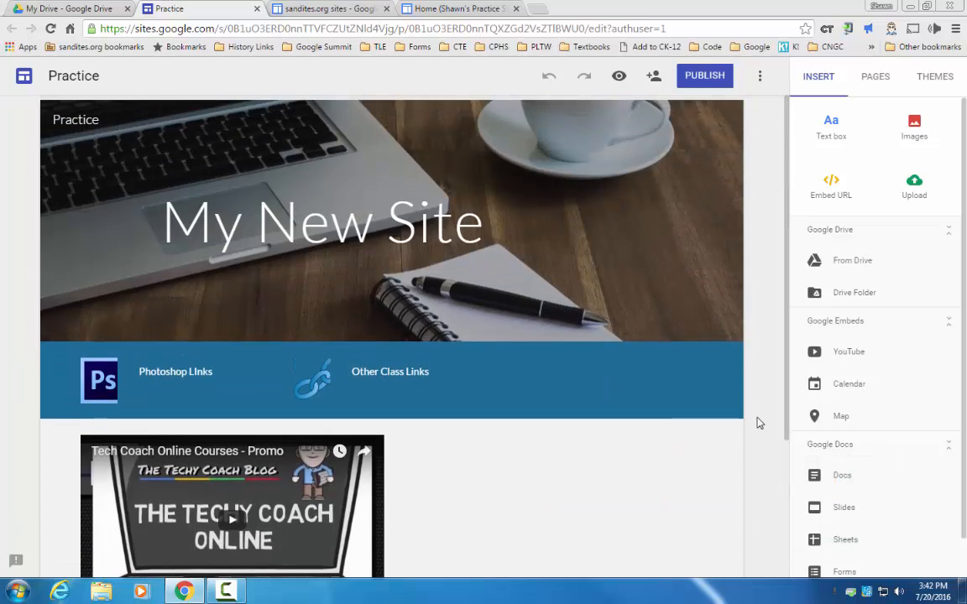
pyautogui.click(231, 507)
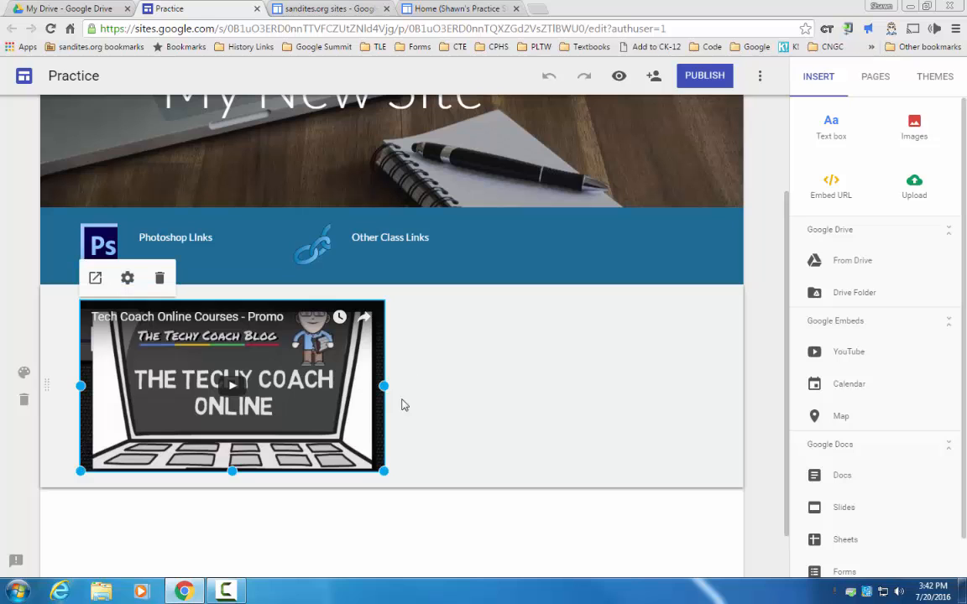
pyautogui.click(158, 279)
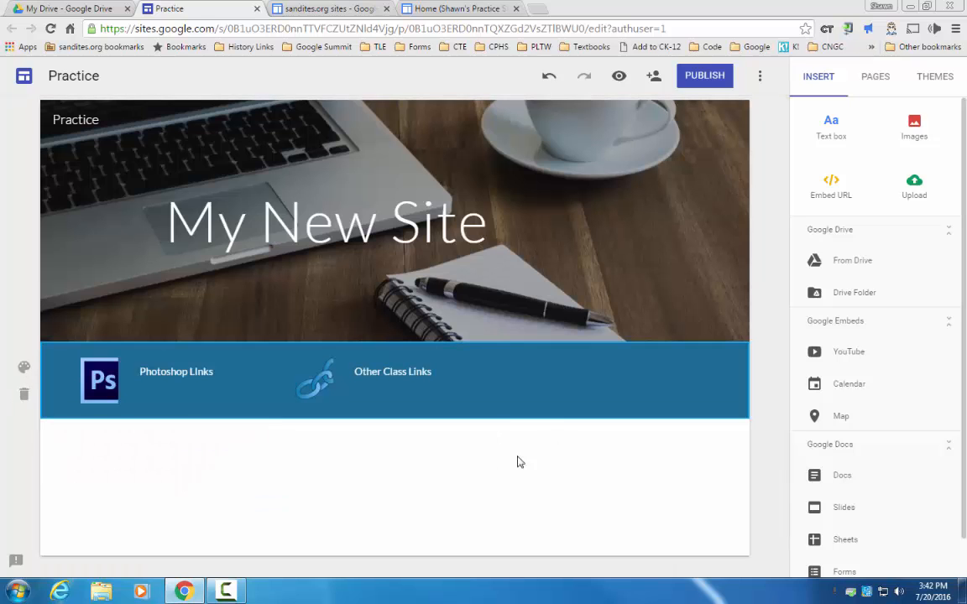
pyautogui.moveTo(315, 444)
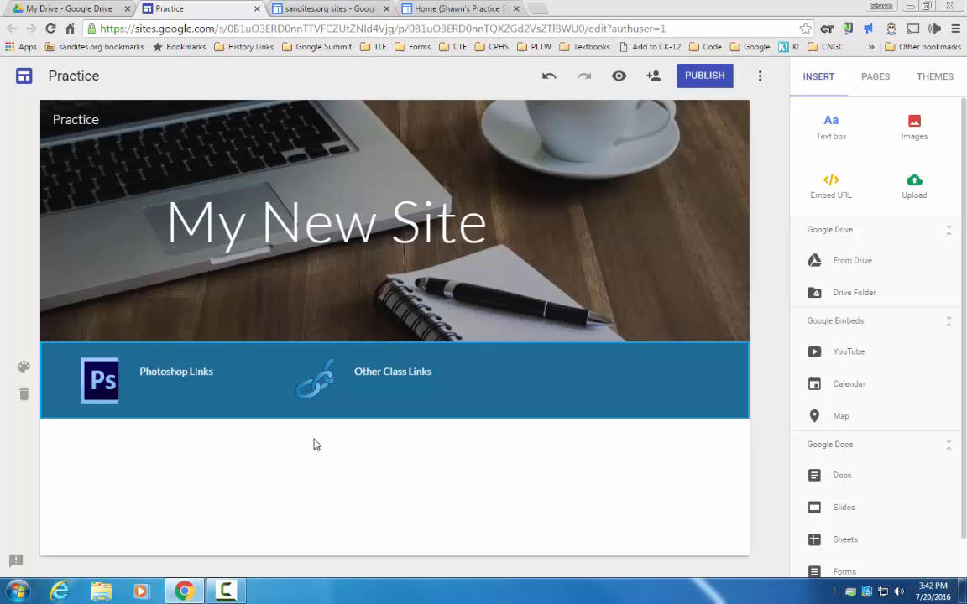
pyautogui.moveTo(305, 507)
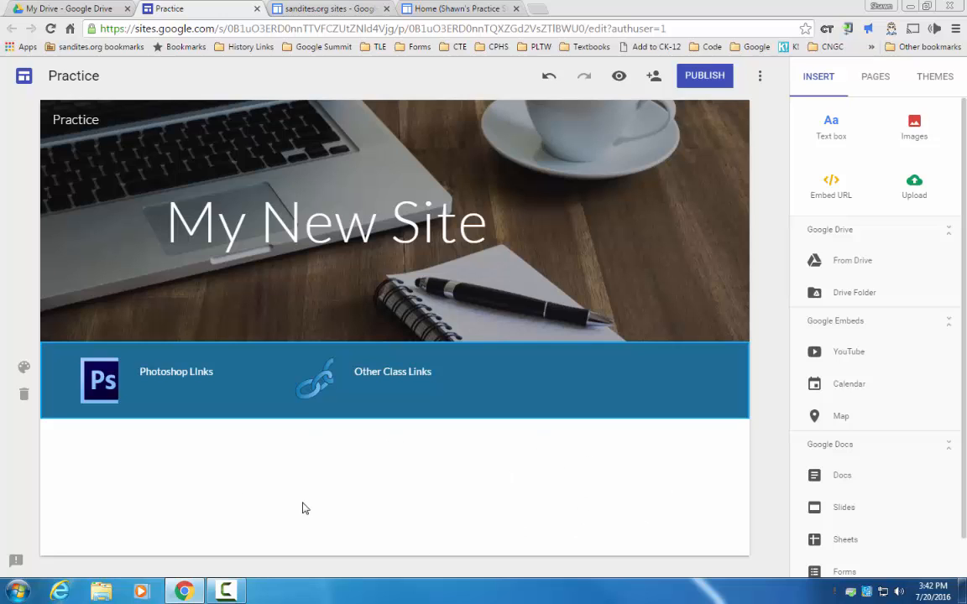
pyautogui.moveTo(493, 527)
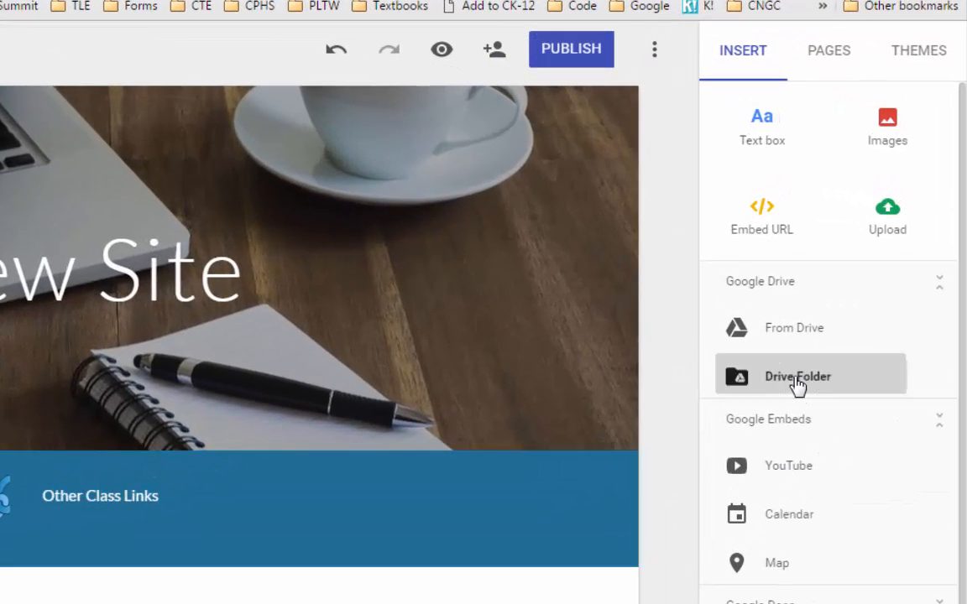
# - Insert a Drive Folder below the links bar, searching for and choosing the folder
pyautogui.click(797, 376)
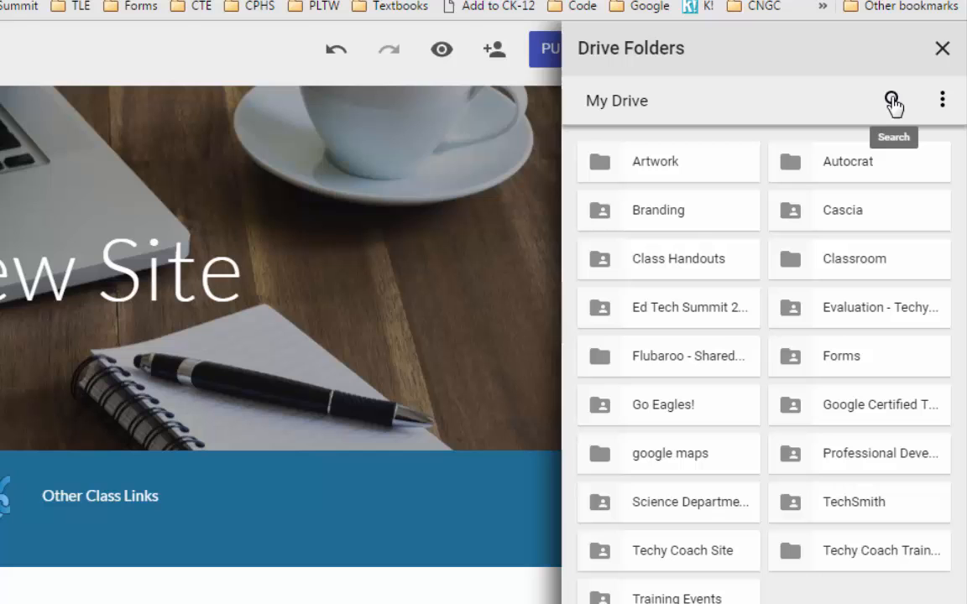
pyautogui.click(891, 101)
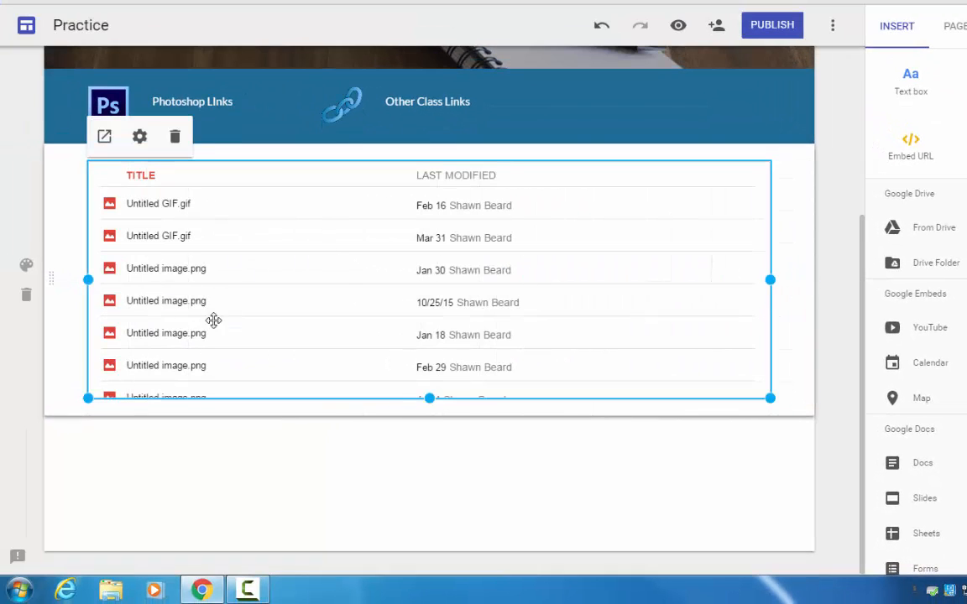
pyautogui.moveTo(154, 339)
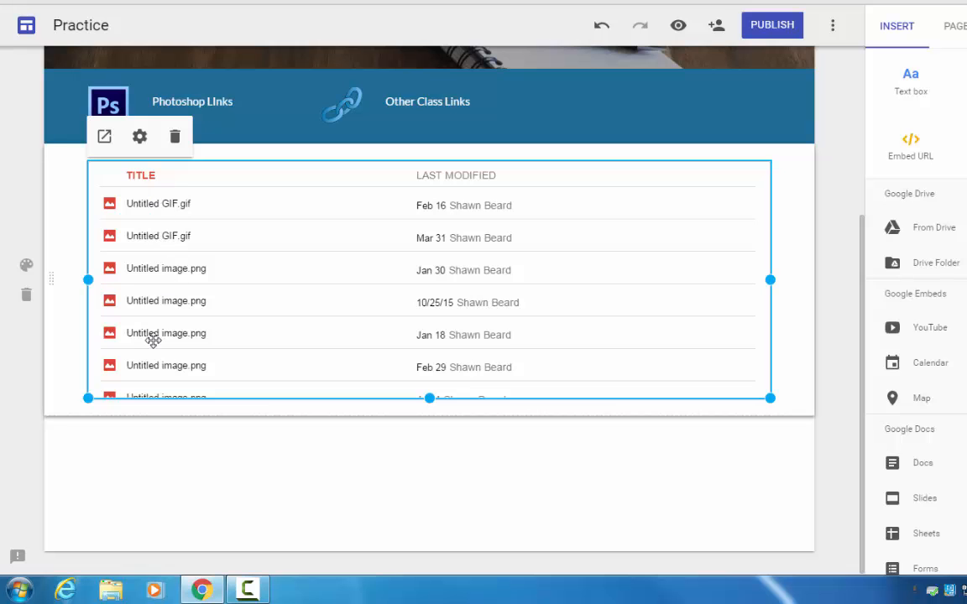
pyautogui.moveTo(161, 314)
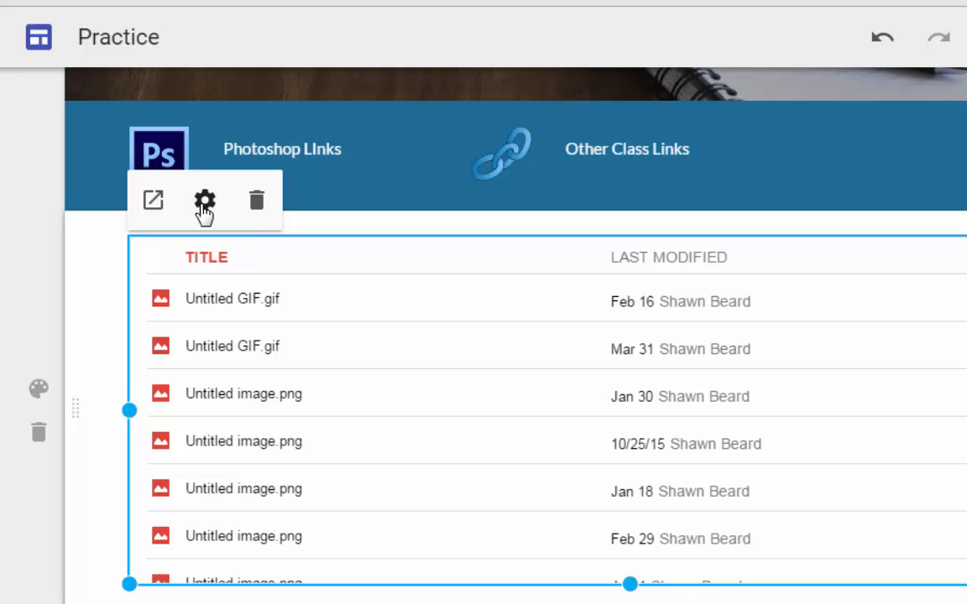
# - Set the embedded TechSmith folder's View type to Grid View and apply it
pyautogui.click(204, 201)
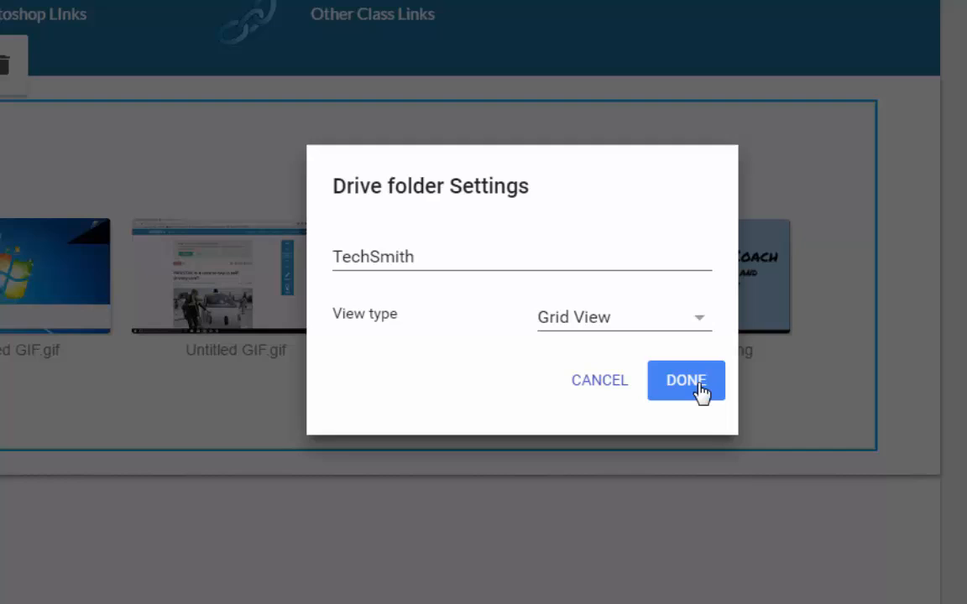
pyautogui.click(685, 379)
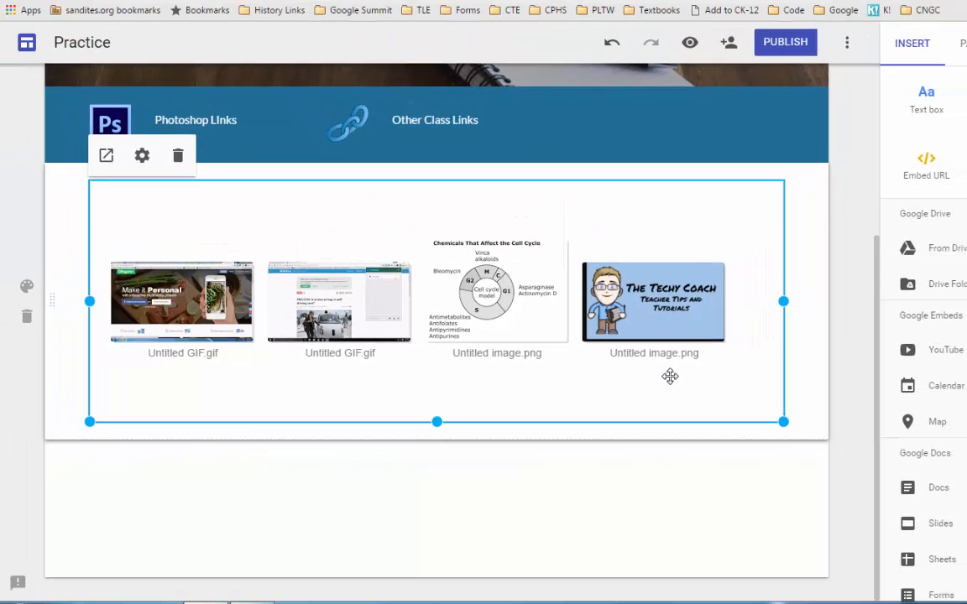
pyautogui.moveTo(688, 42)
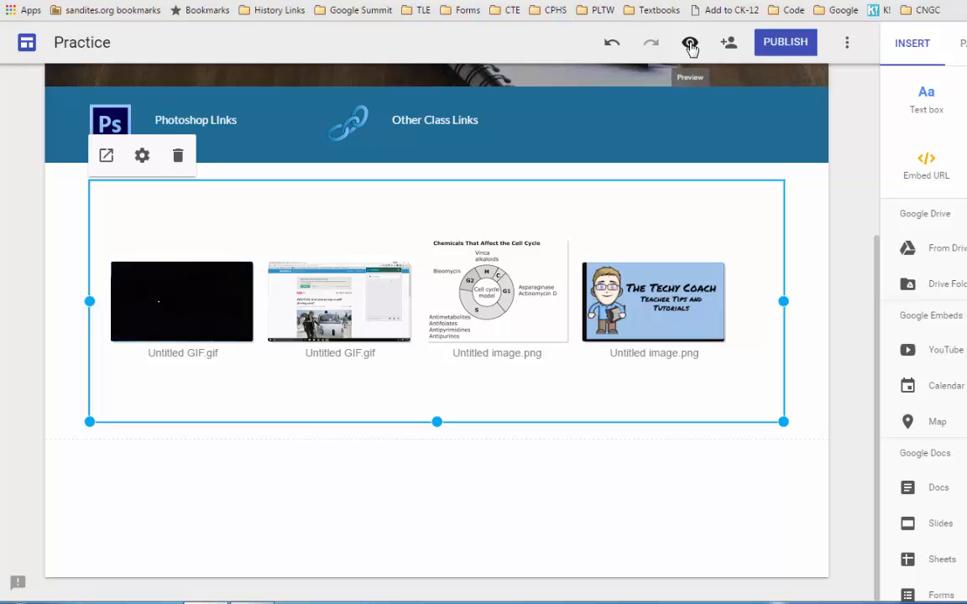
# - Preview the Practice site and scroll through the live TechSmith thumbnail gallery
pyautogui.click(690, 44)
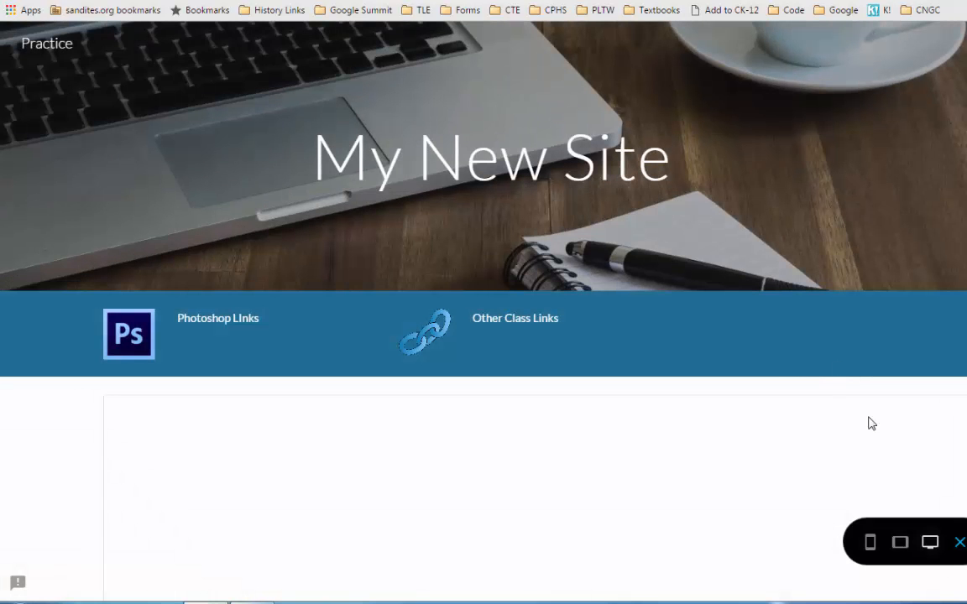
pyautogui.scroll(-3)
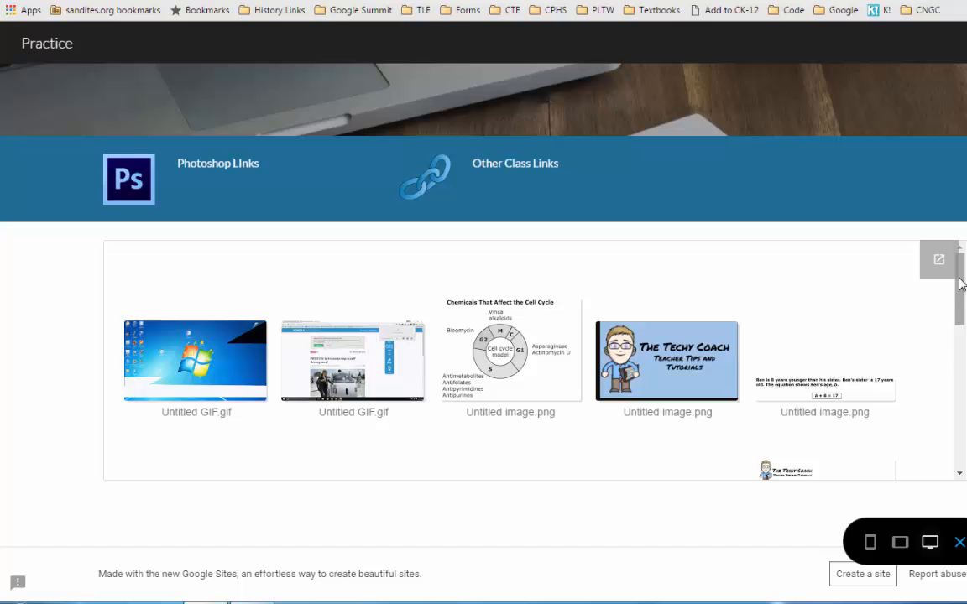
pyautogui.scroll(-3)
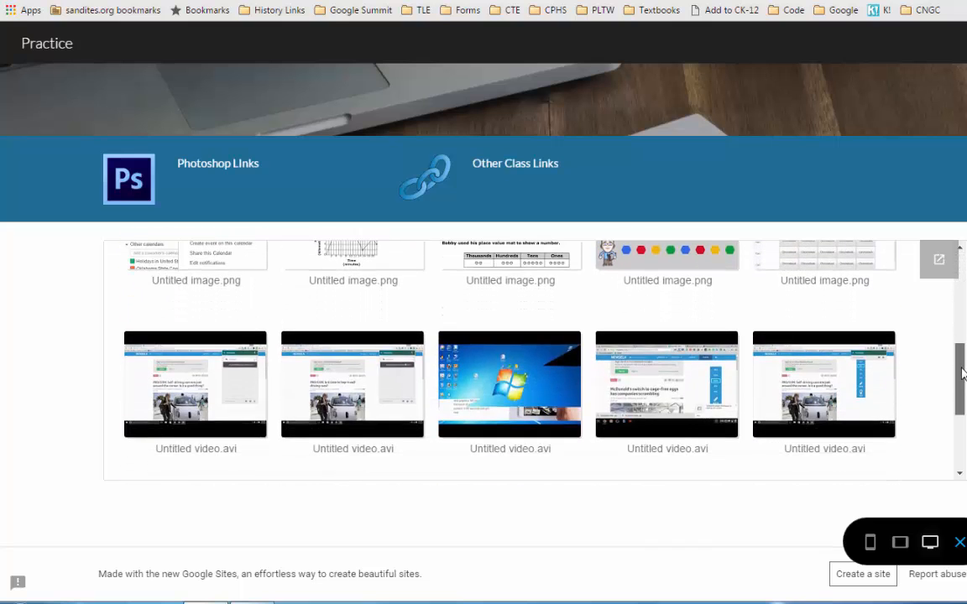
pyautogui.scroll(3)
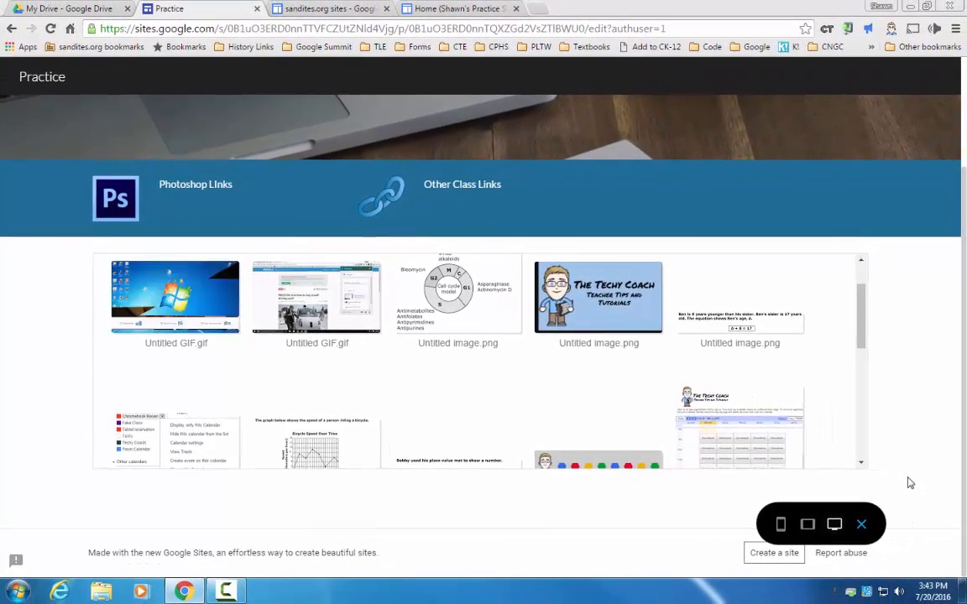
pyautogui.moveTo(906, 497)
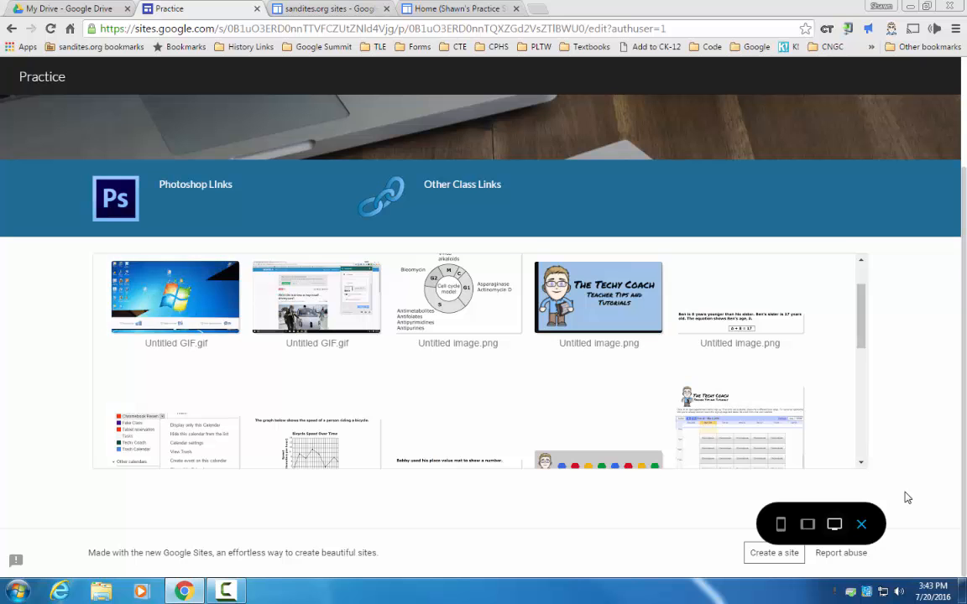